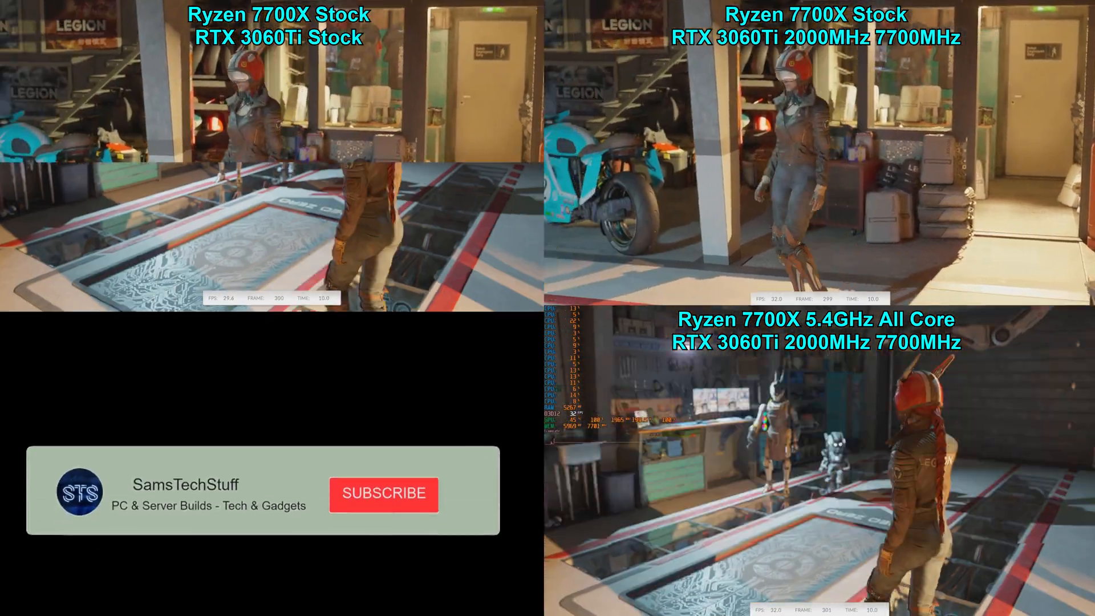
- Run the Speed Way benchmark for the stock, GPU-overclocked and fully overclocked setups
left_click(383, 494)
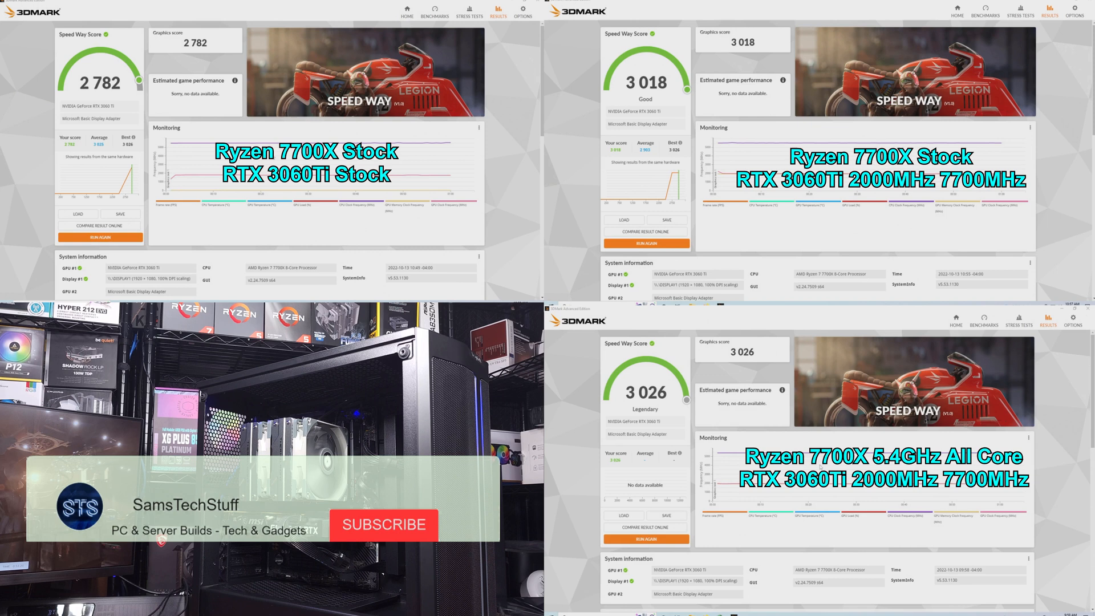
left_click(384, 524)
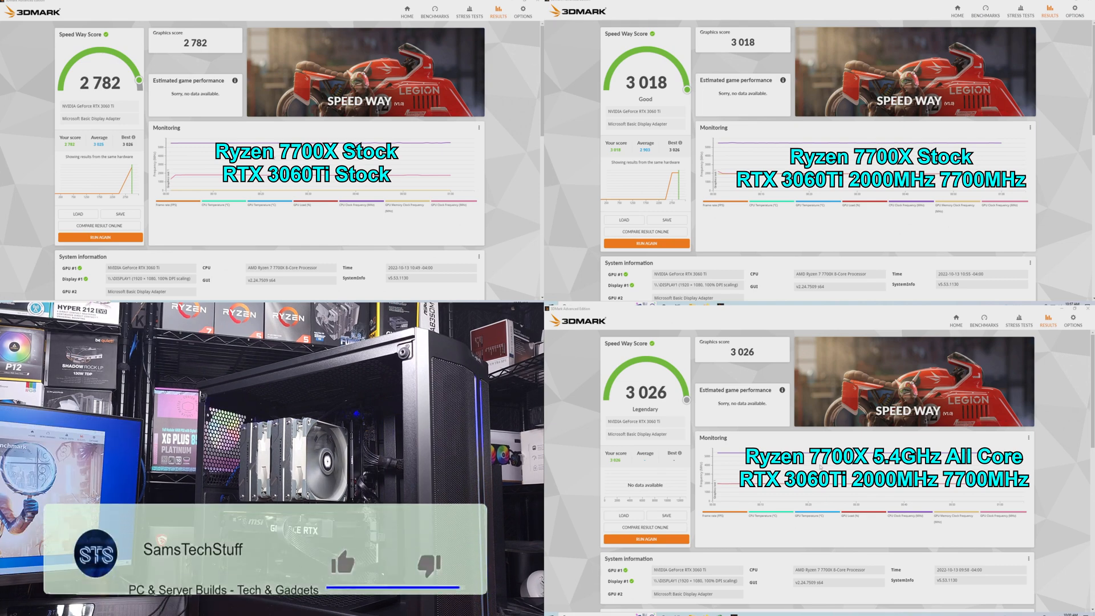
left_click(353, 543)
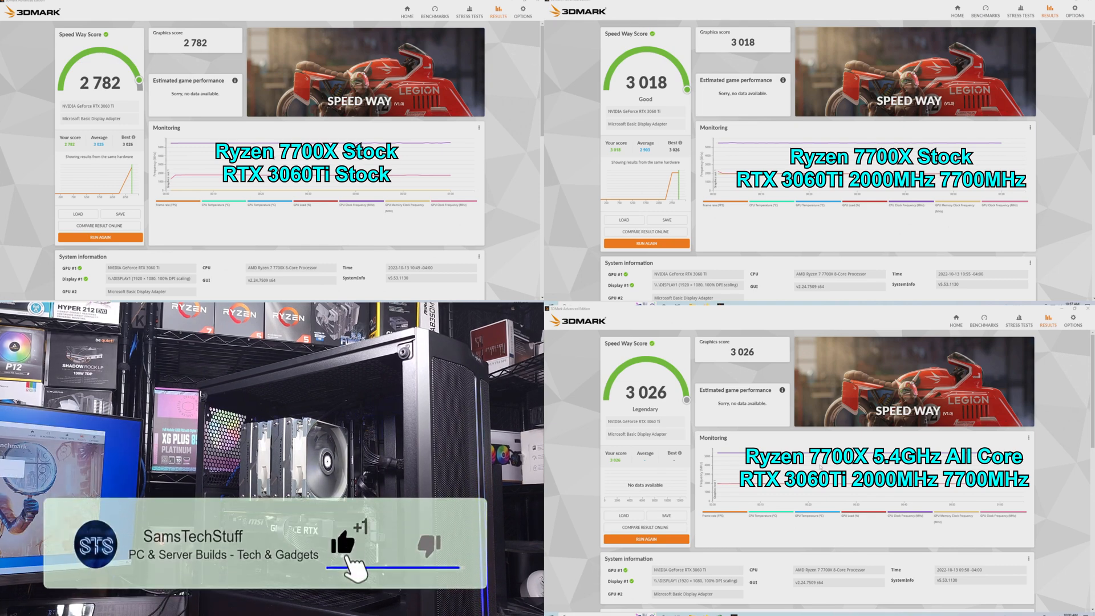